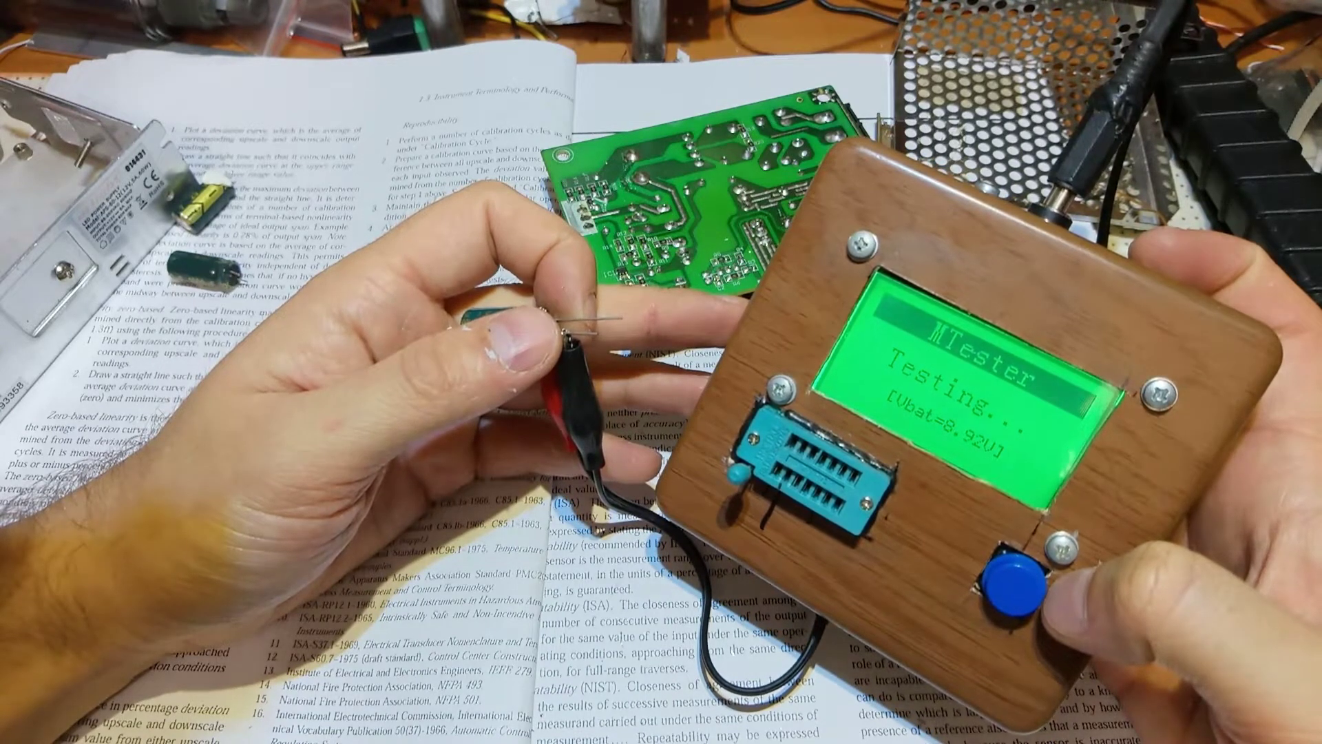
# Run the tester to show the capacitor's reading: about 920.6 µF, ESR 0.11 Ω, 1.6% Vloss.
pyautogui.click(1015, 576)
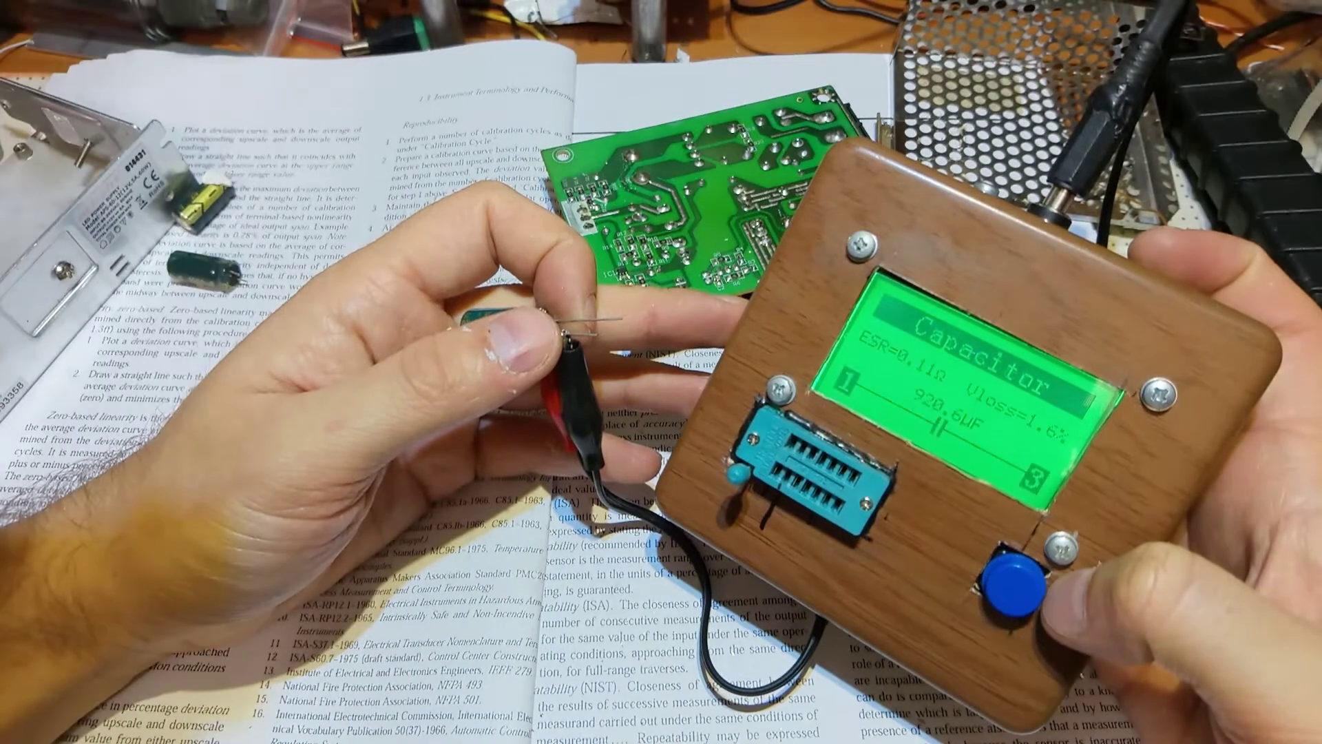